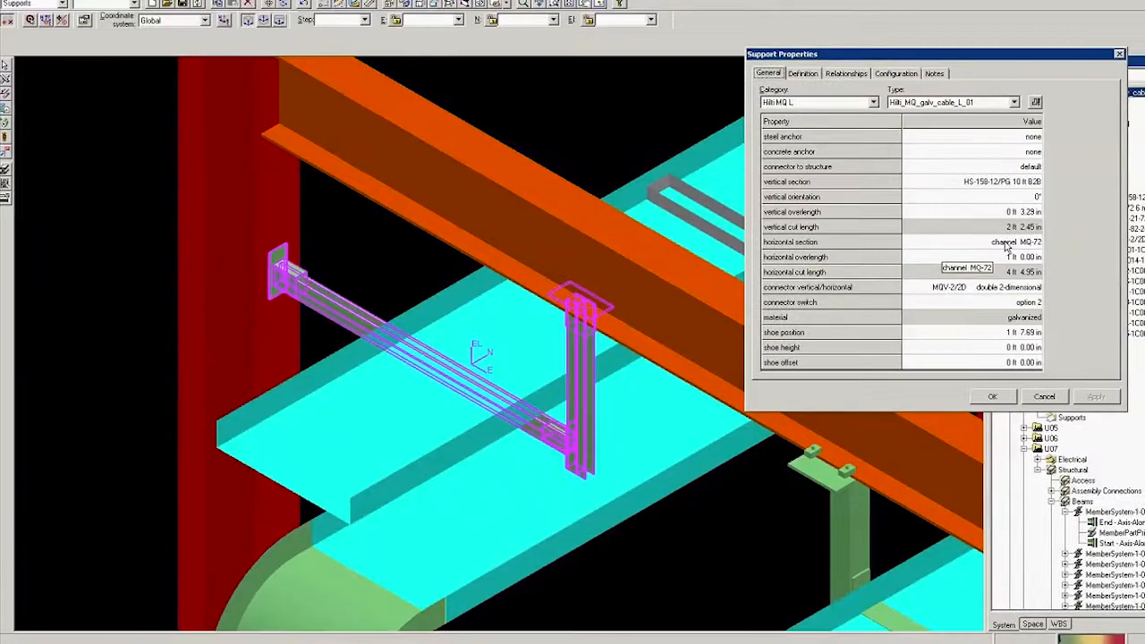
- Close the existing cable tray support's properties before deleting it
left_click(992, 398)
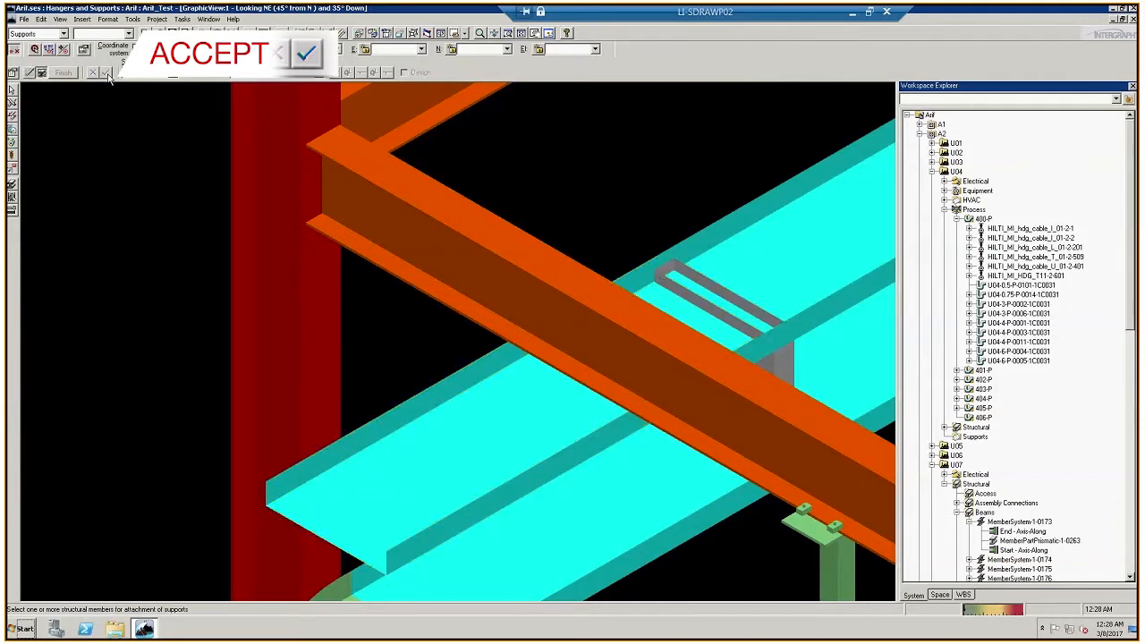
- Select the orange steel beam and the red column as attachment structure and accept them
left_click(304, 54)
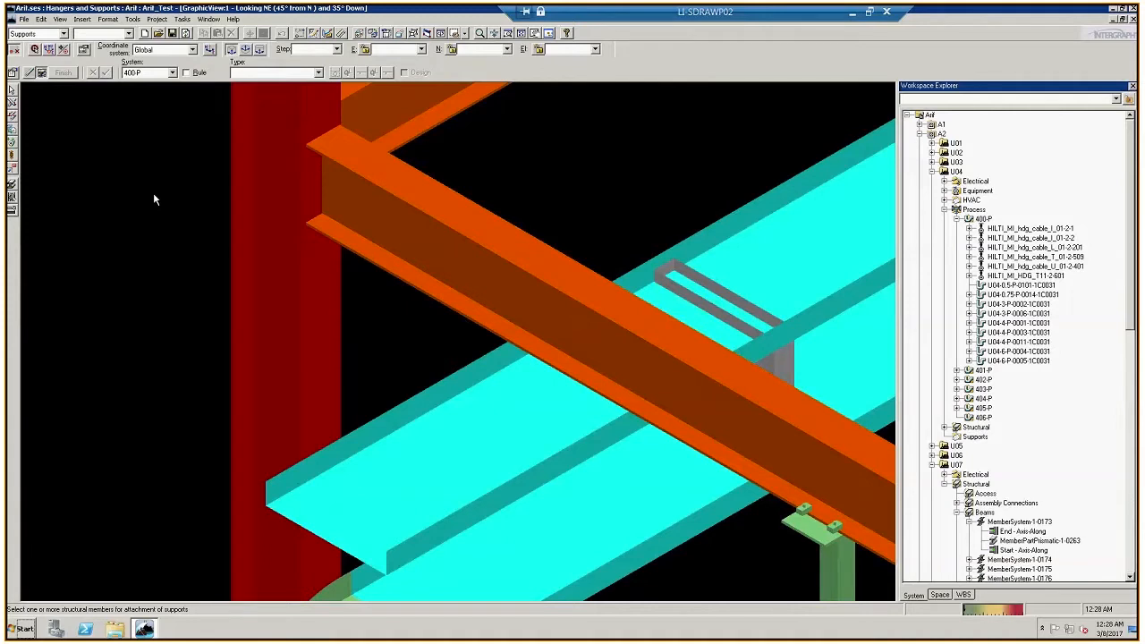
mouse_move(447, 319)
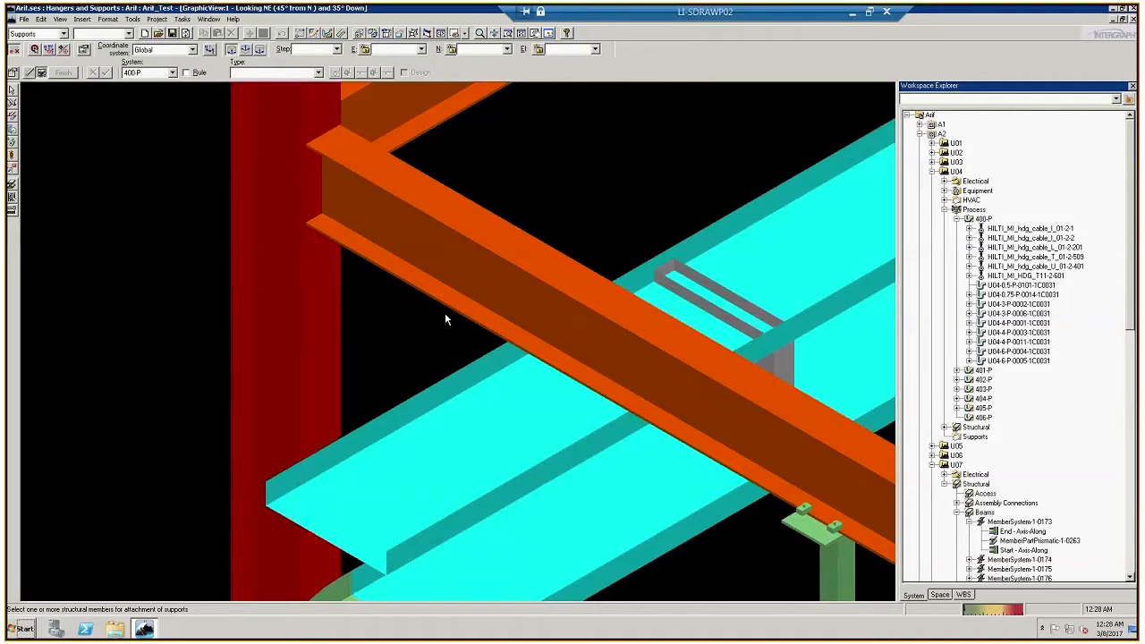
left_click(576, 349)
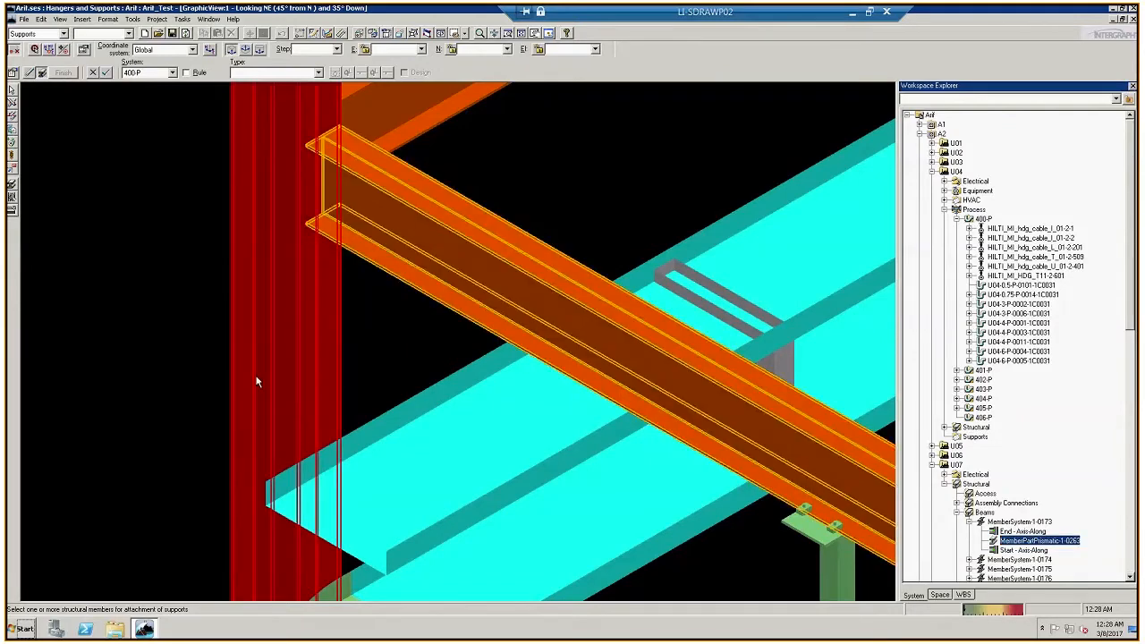
scroll("down", 3)
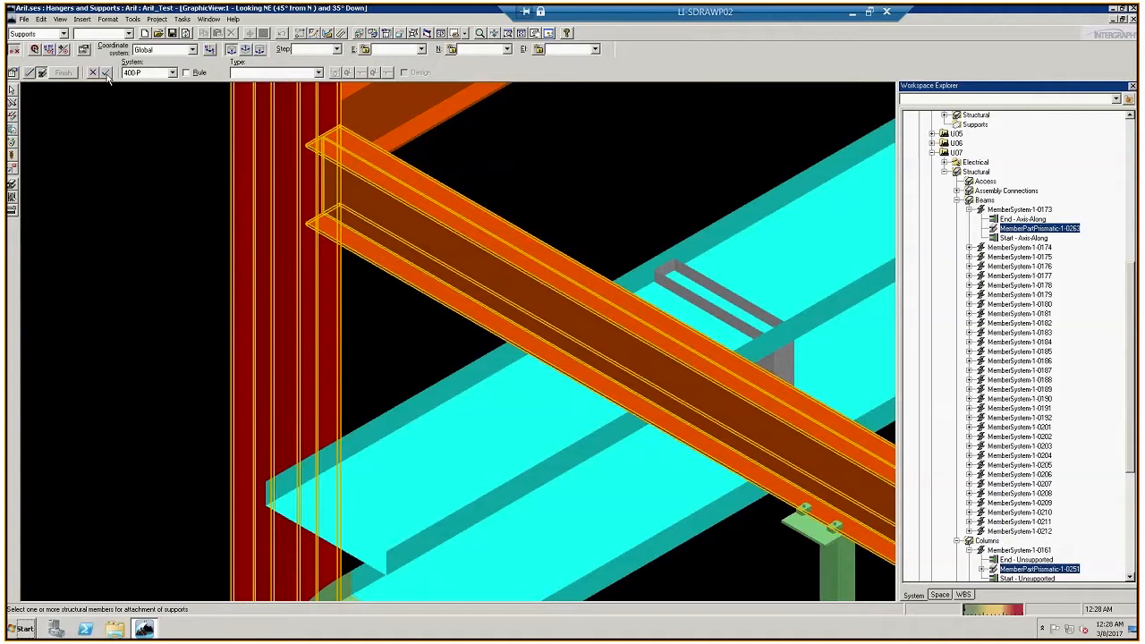
left_click(108, 72)
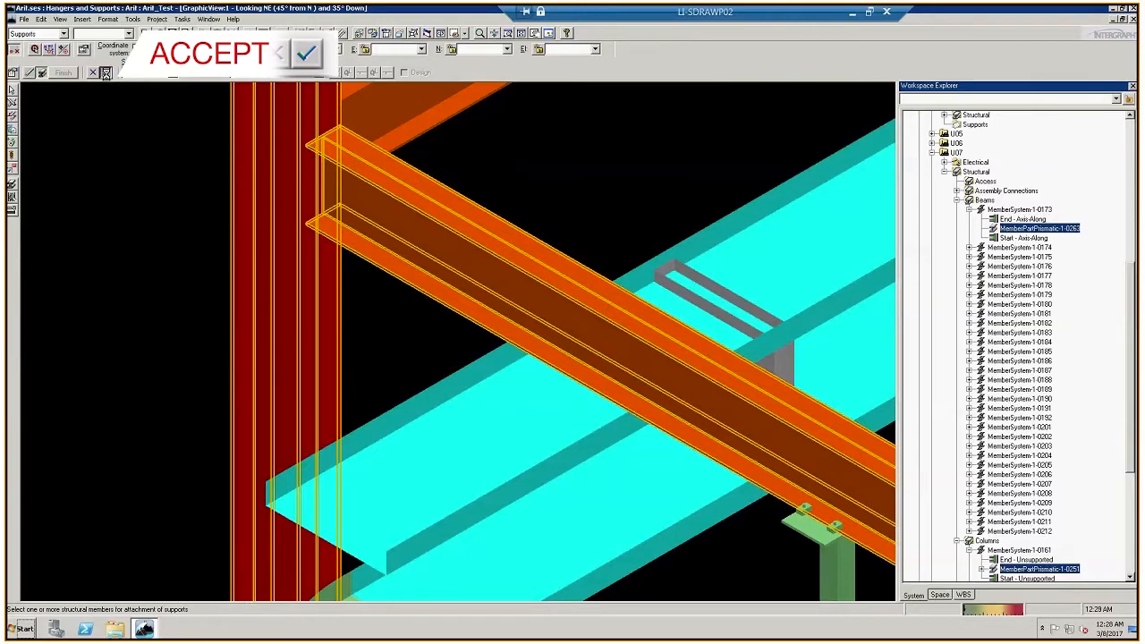
left_click(304, 54)
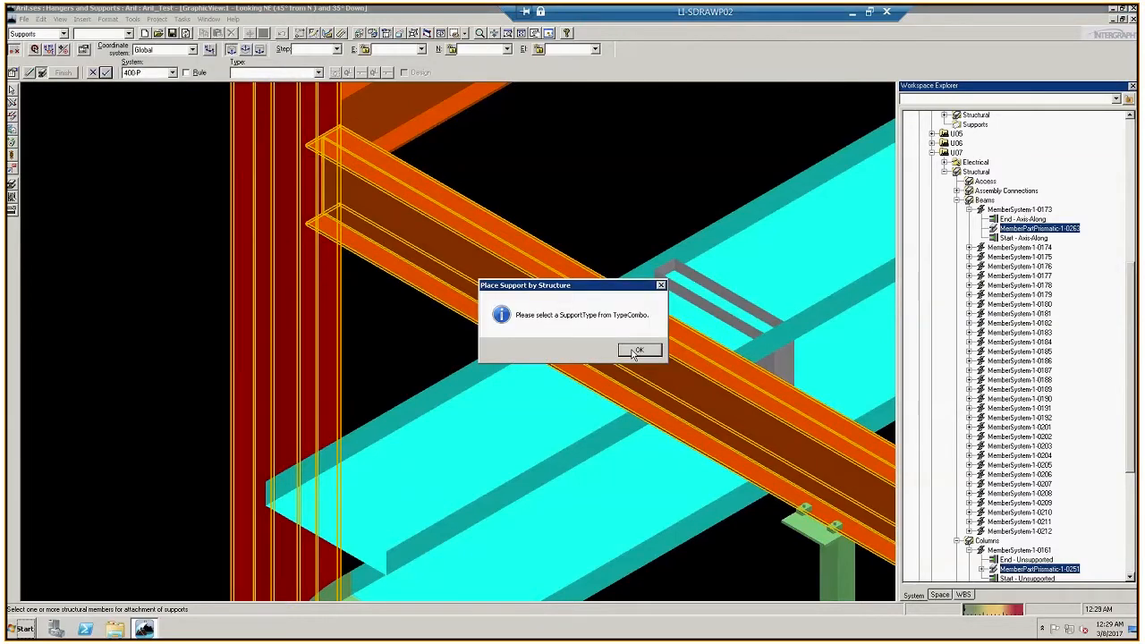
- Dismiss the missing-type warning and browse the full support catalogue via More..
left_click(639, 349)
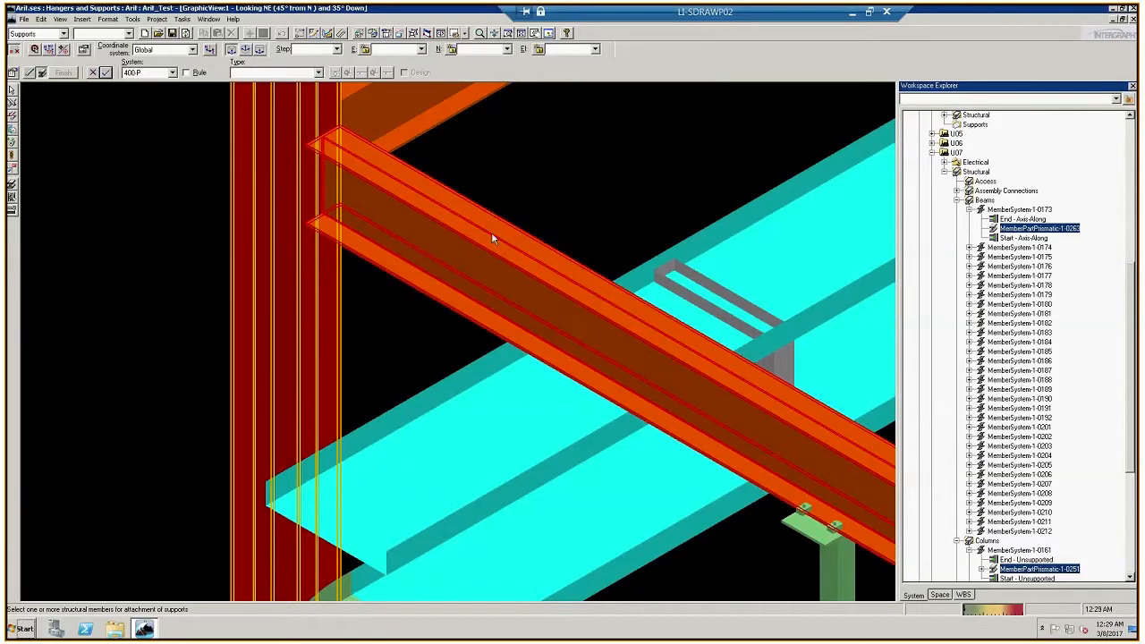
left_click(319, 72)
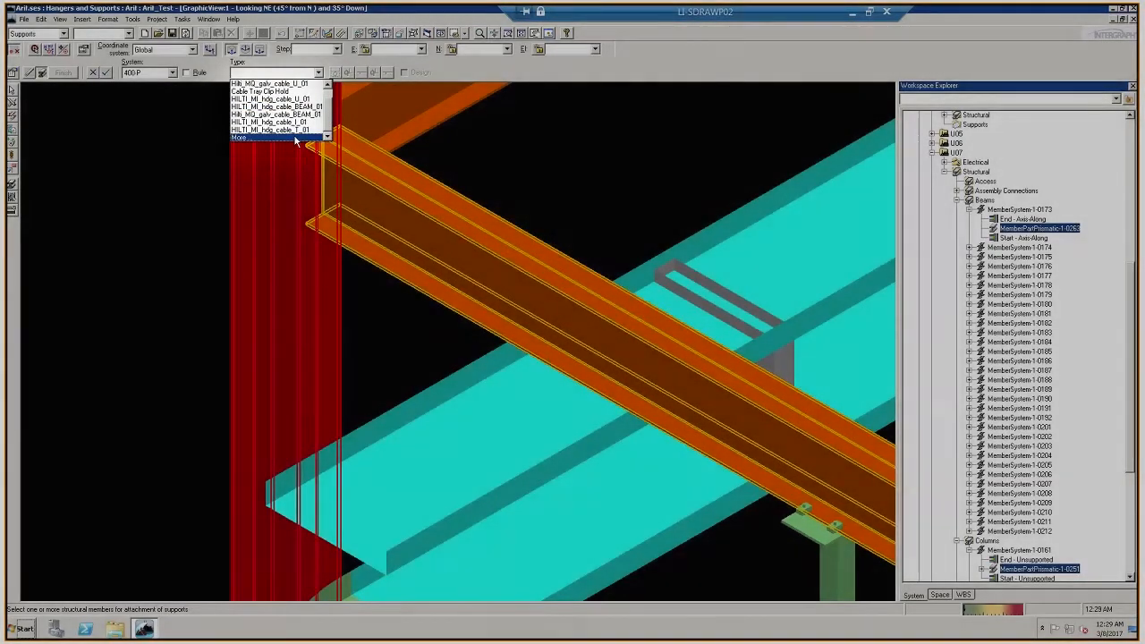
left_click(239, 136)
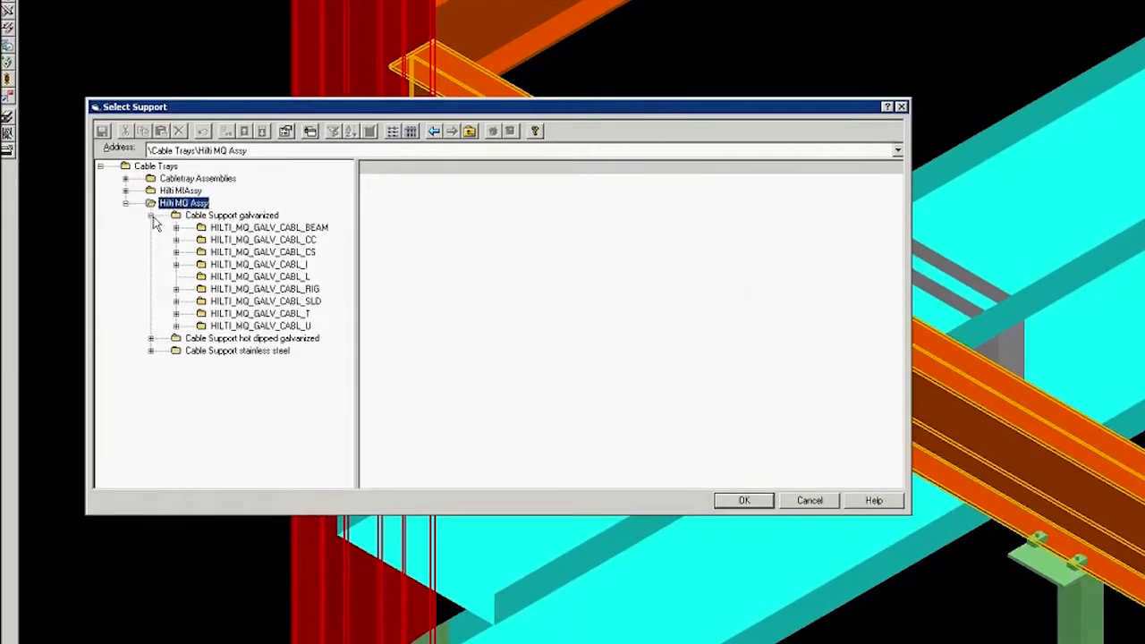
- Pick Hilti_MQ_galv_cable_L_01 from the galvanized HILTI_MQ_GALV_CABL_L family
left_click(151, 215)
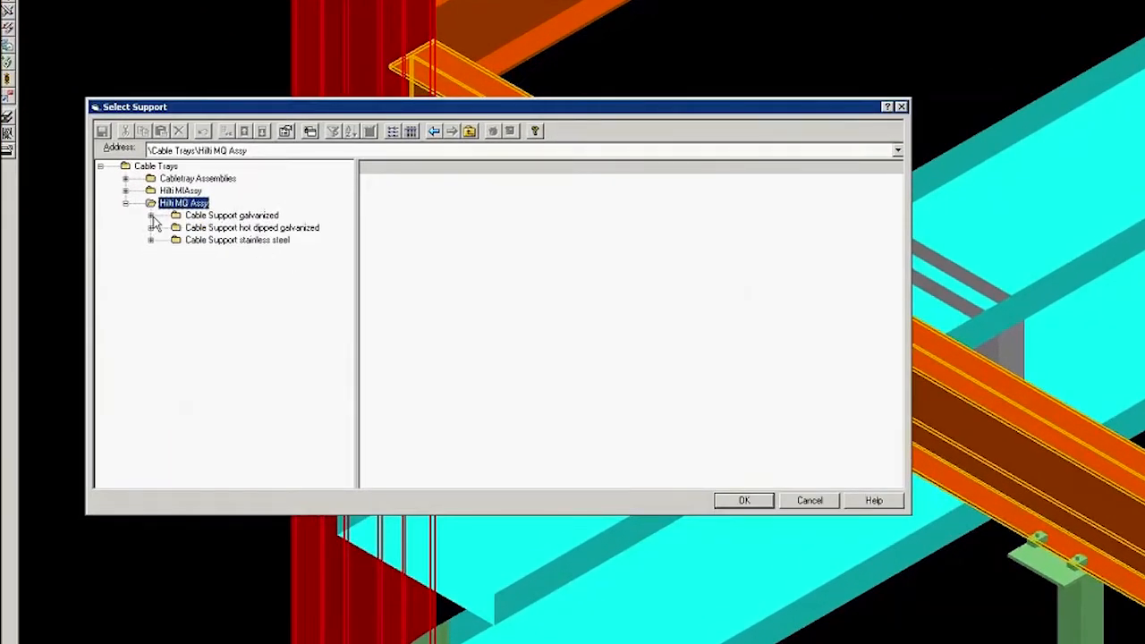
left_click(150, 215)
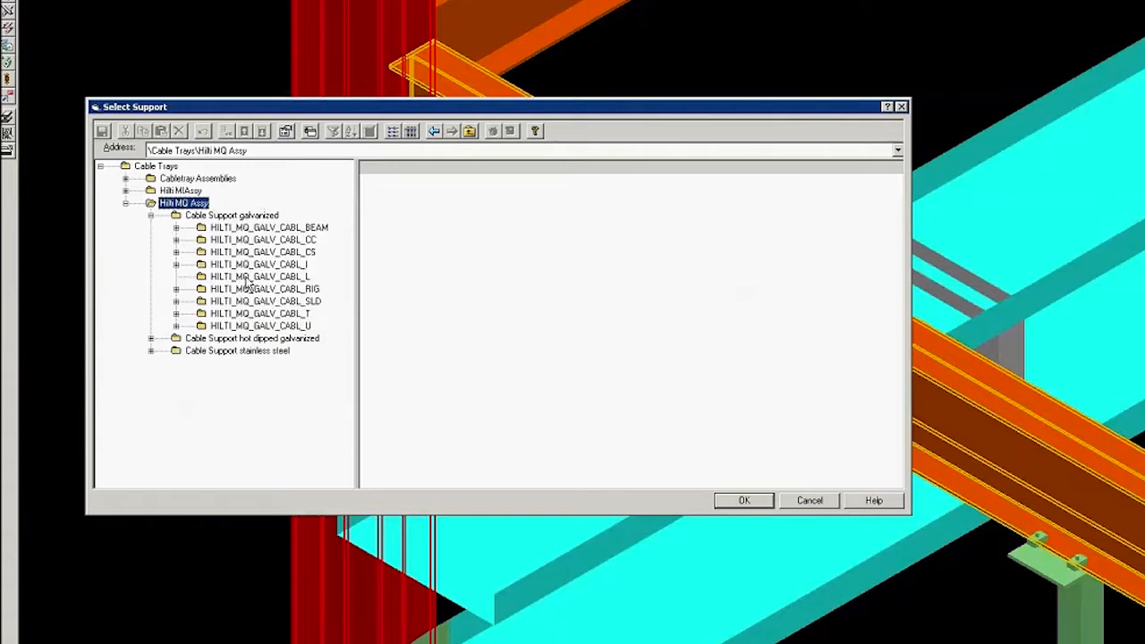
left_click(260, 276)
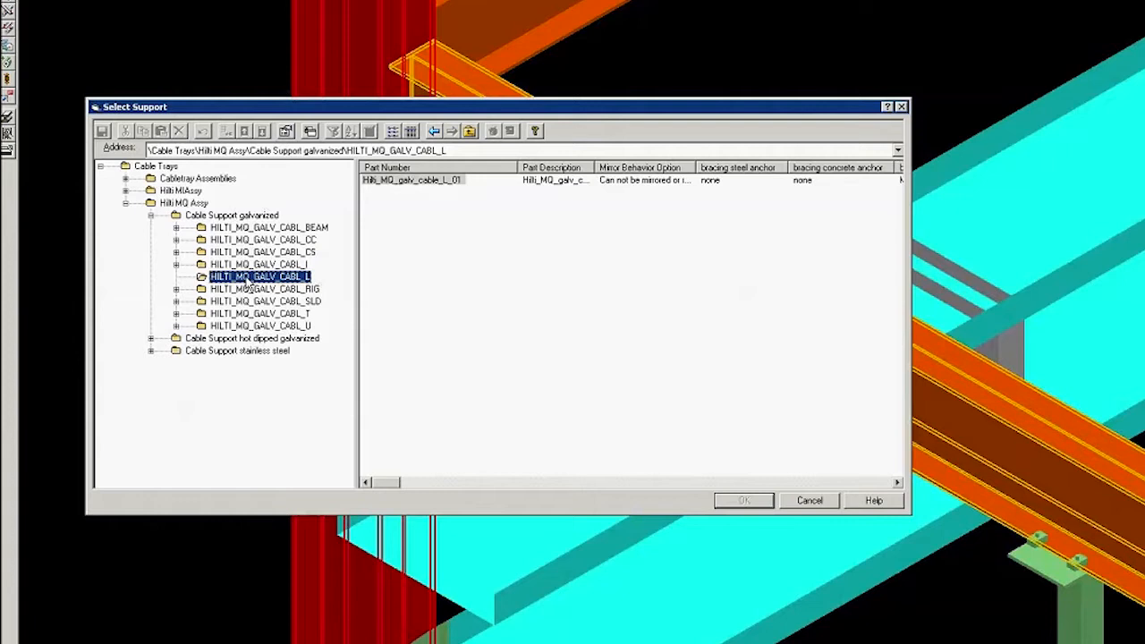
mouse_move(403, 222)
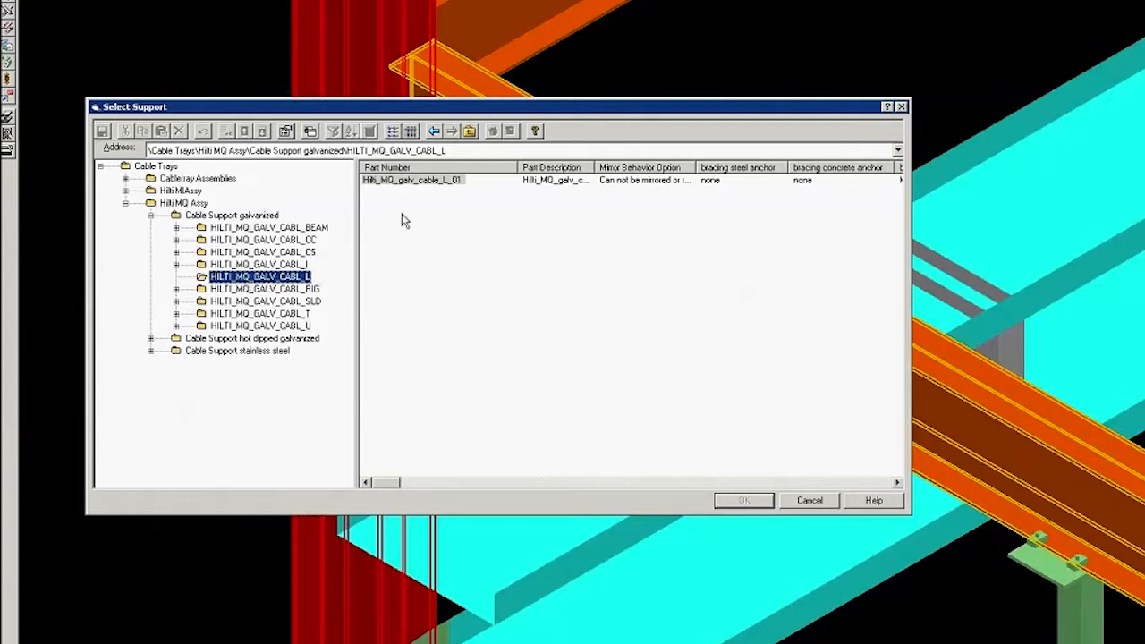
left_click(412, 179)
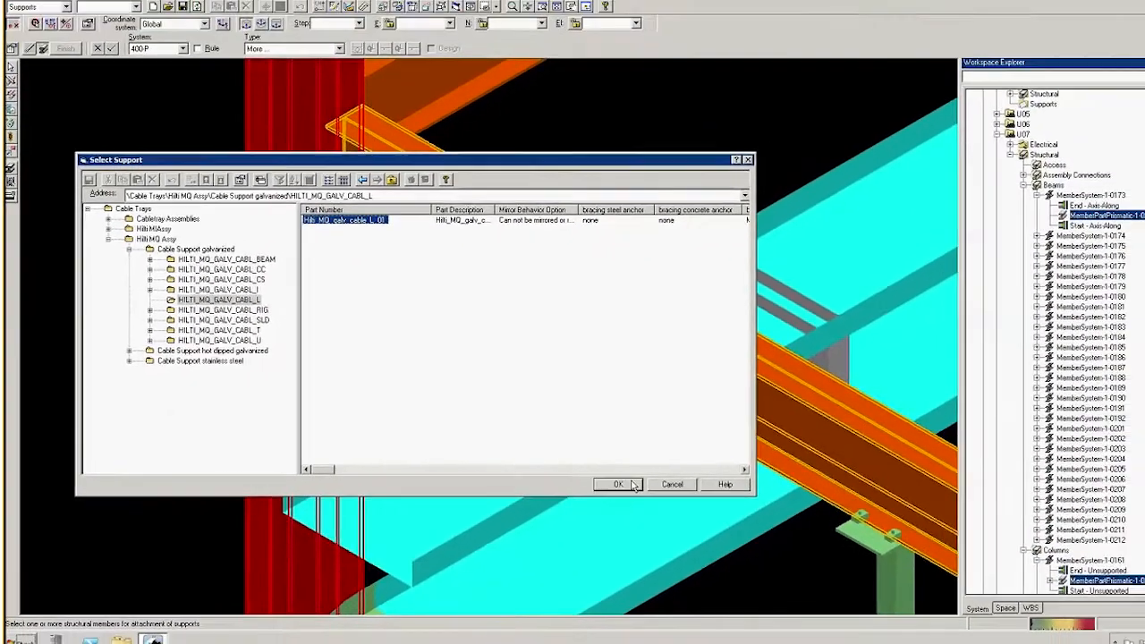
- Confirm the L_01 part and accept the previewed support hanging from the beam
left_click(618, 483)
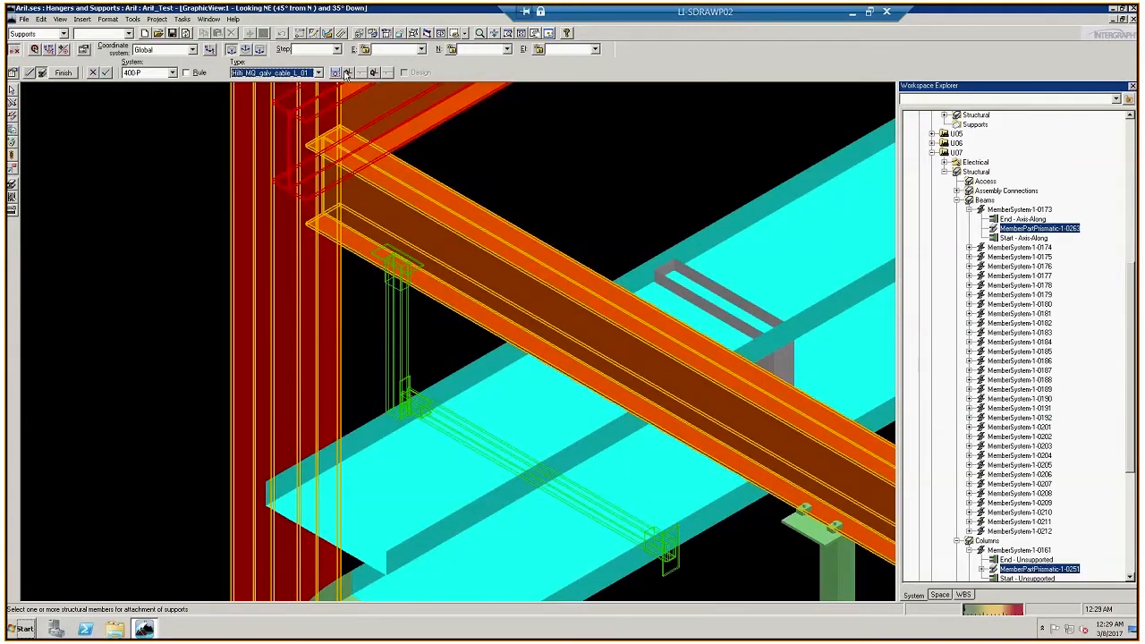
mouse_move(343, 71)
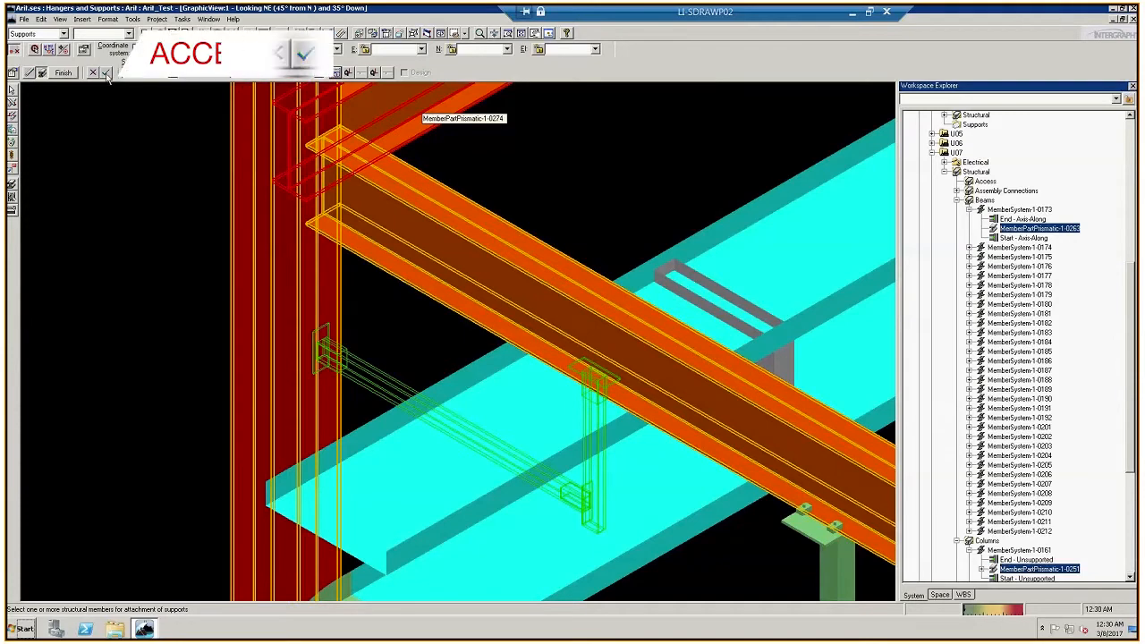
left_click(304, 53)
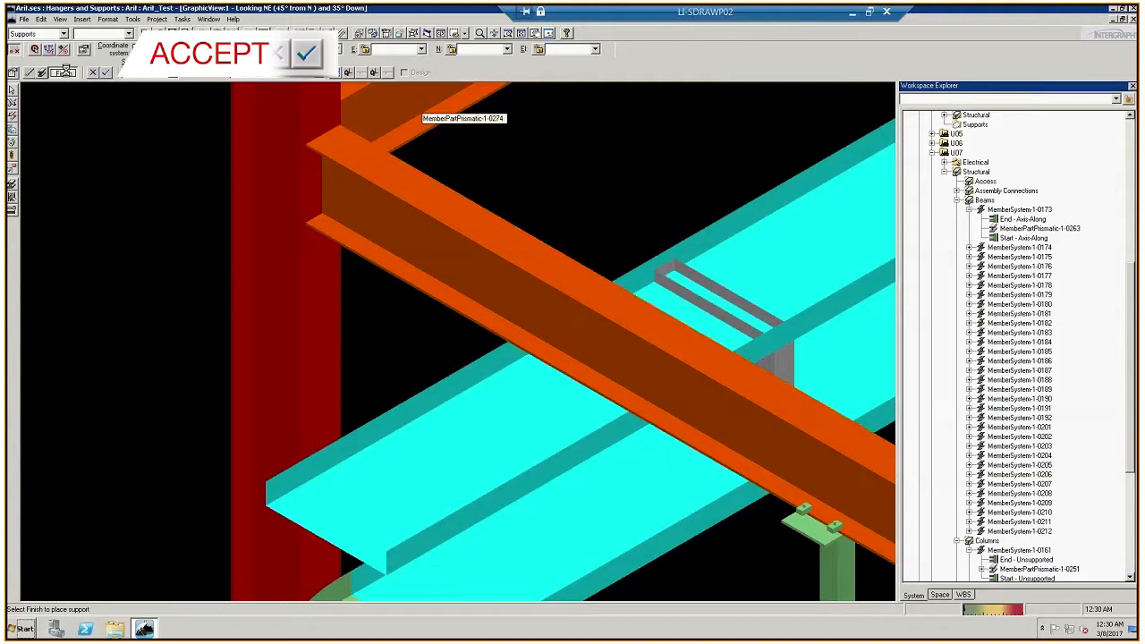
left_click(306, 53)
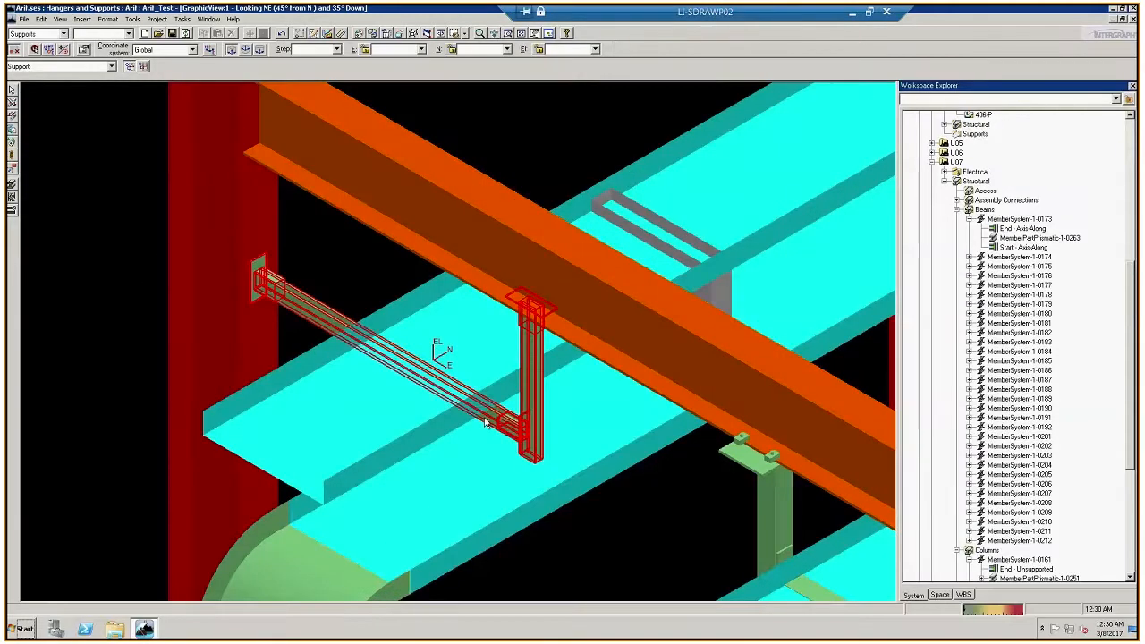
mouse_move(534, 439)
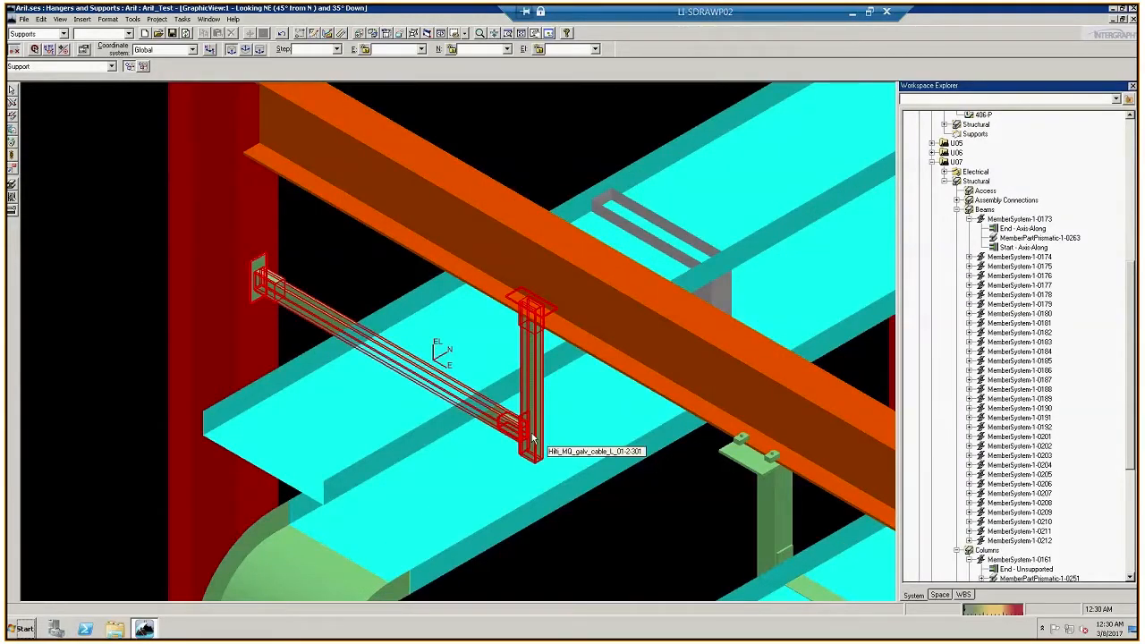
- In the Hilti MQ L category, set the vertical section to HS-158/12/PG 10 II B28 and apply
right_click(523, 430)
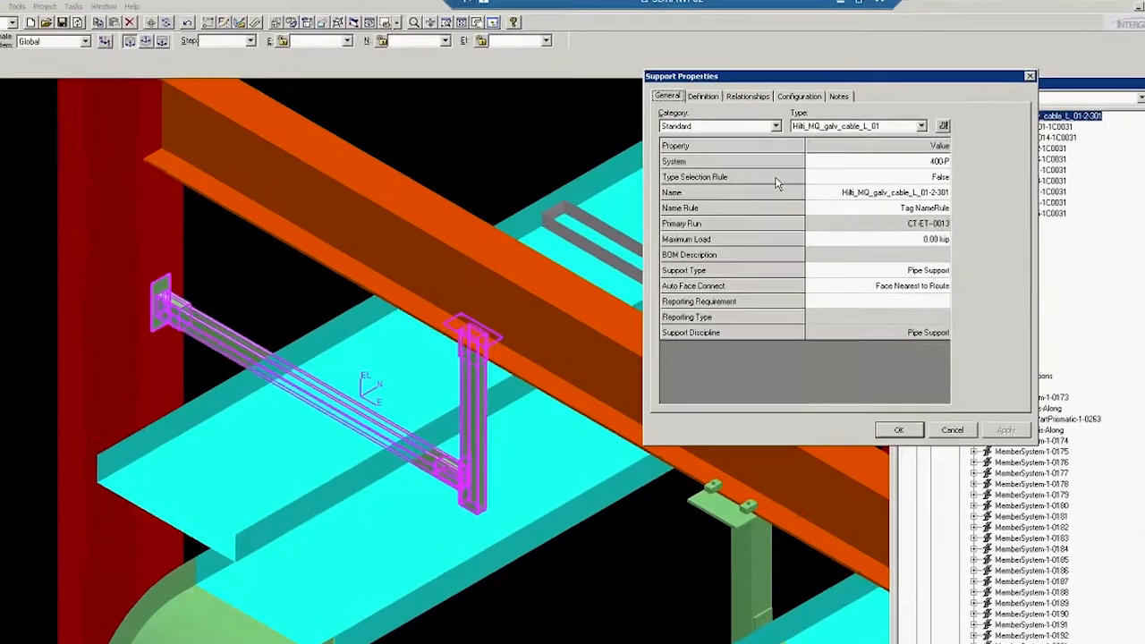
left_click(755, 129)
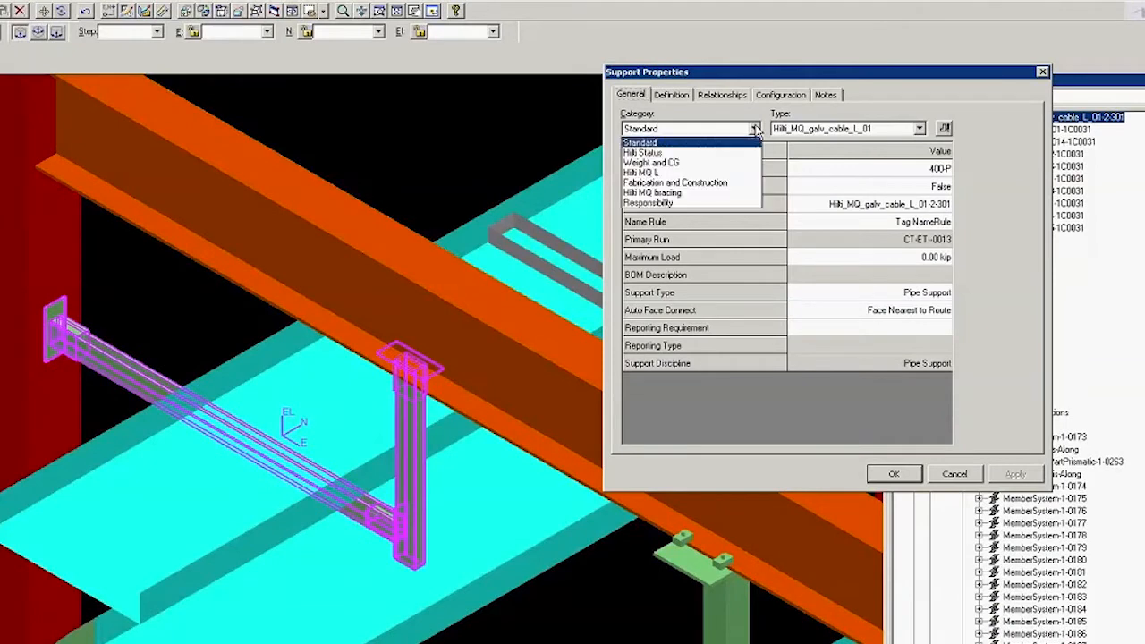
left_click(642, 172)
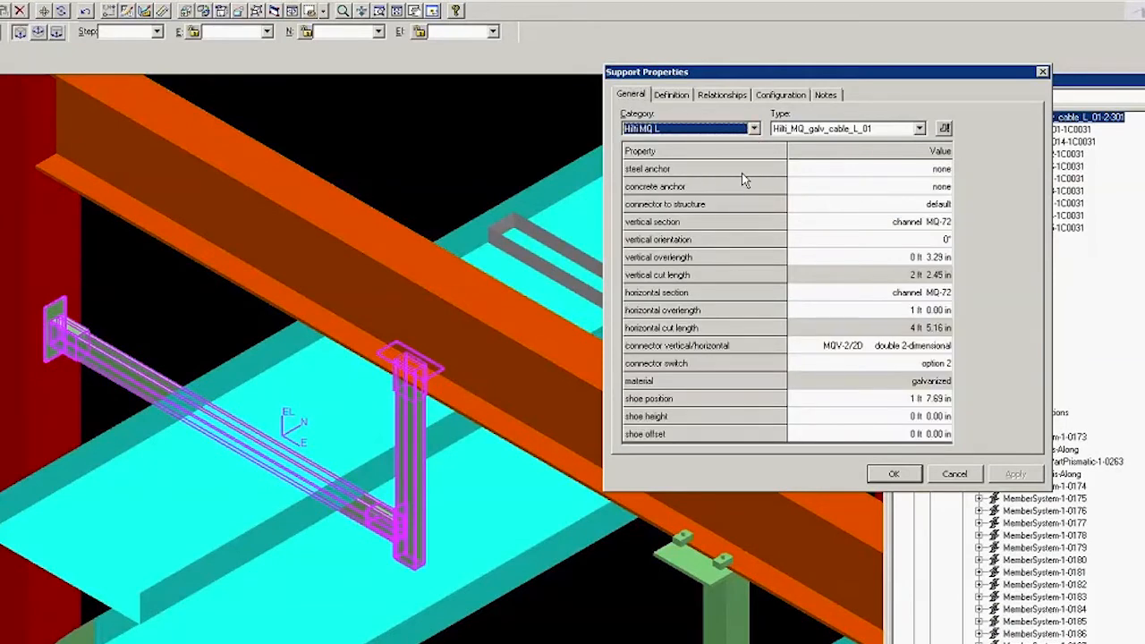
mouse_move(743, 215)
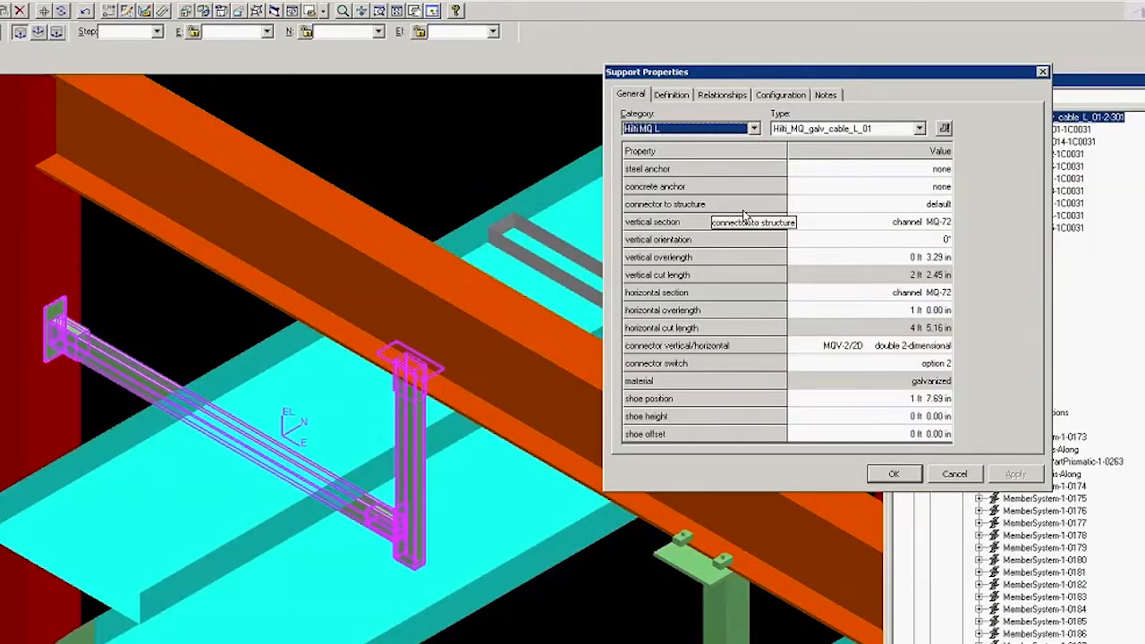
mouse_move(805, 226)
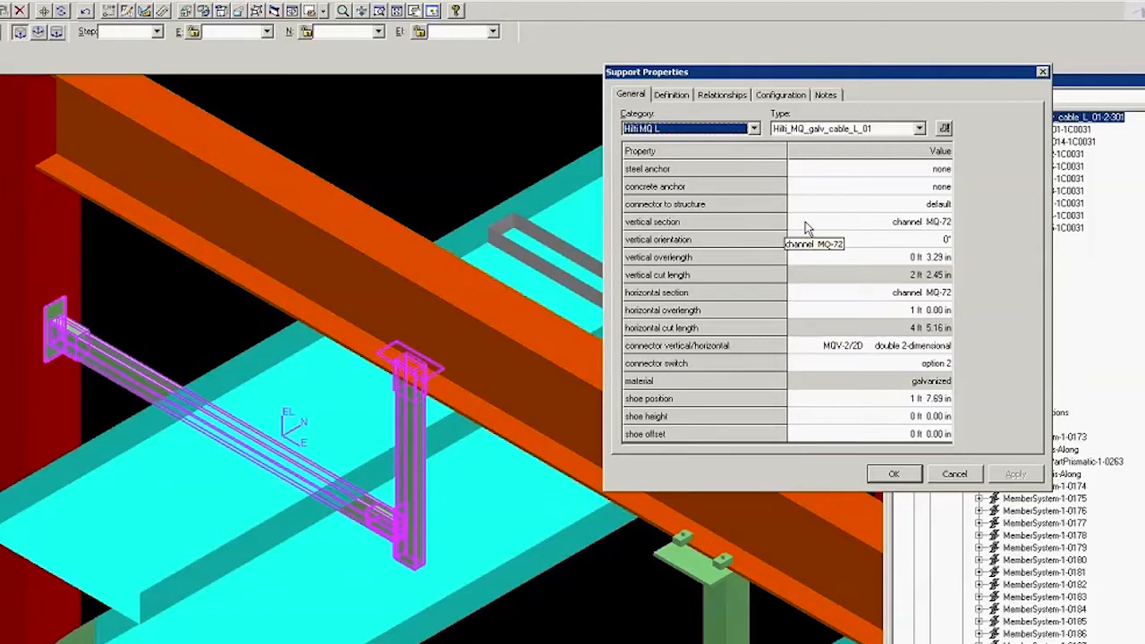
left_click(868, 222)
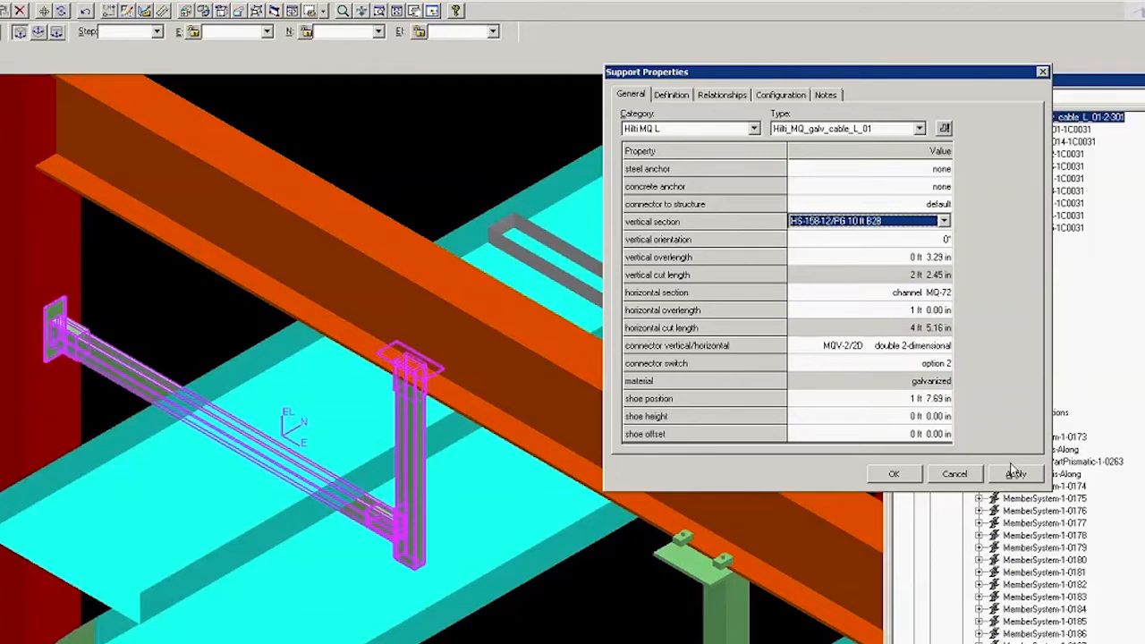
left_click(1016, 474)
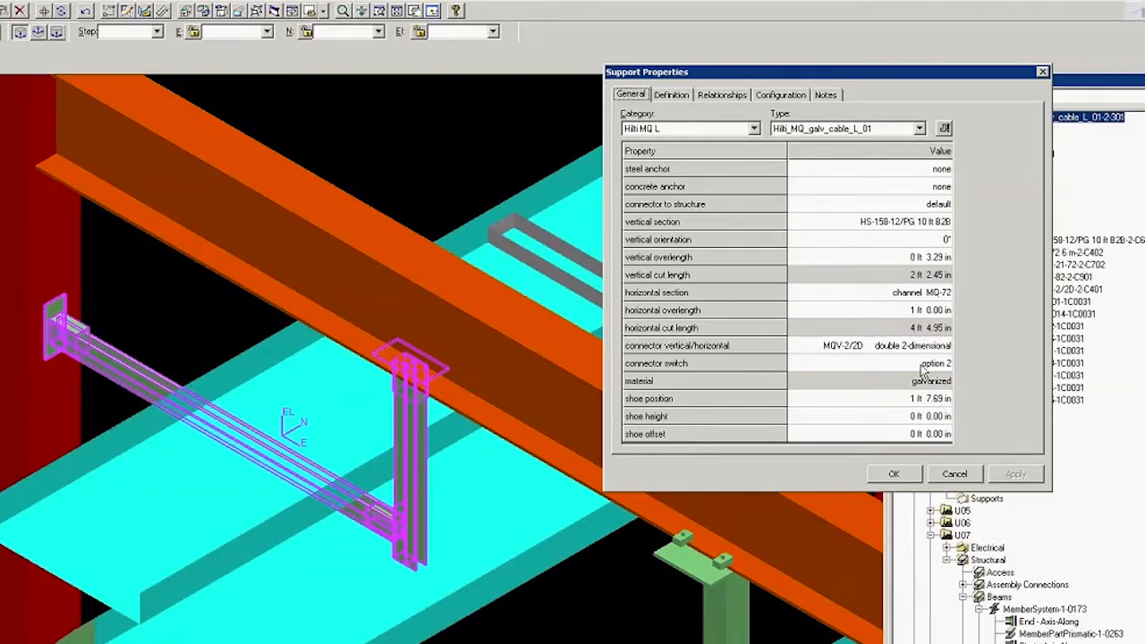
mouse_move(701, 296)
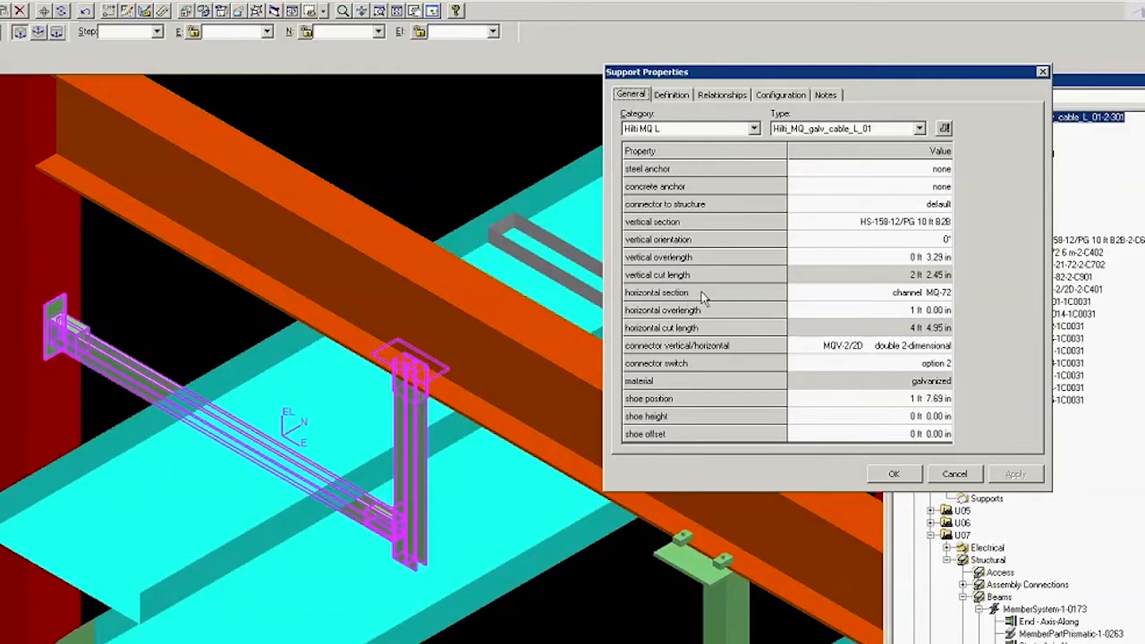
- Set the horizontal section to HS-158/12/PG 10 II B28 as well and apply
left_click(862, 292)
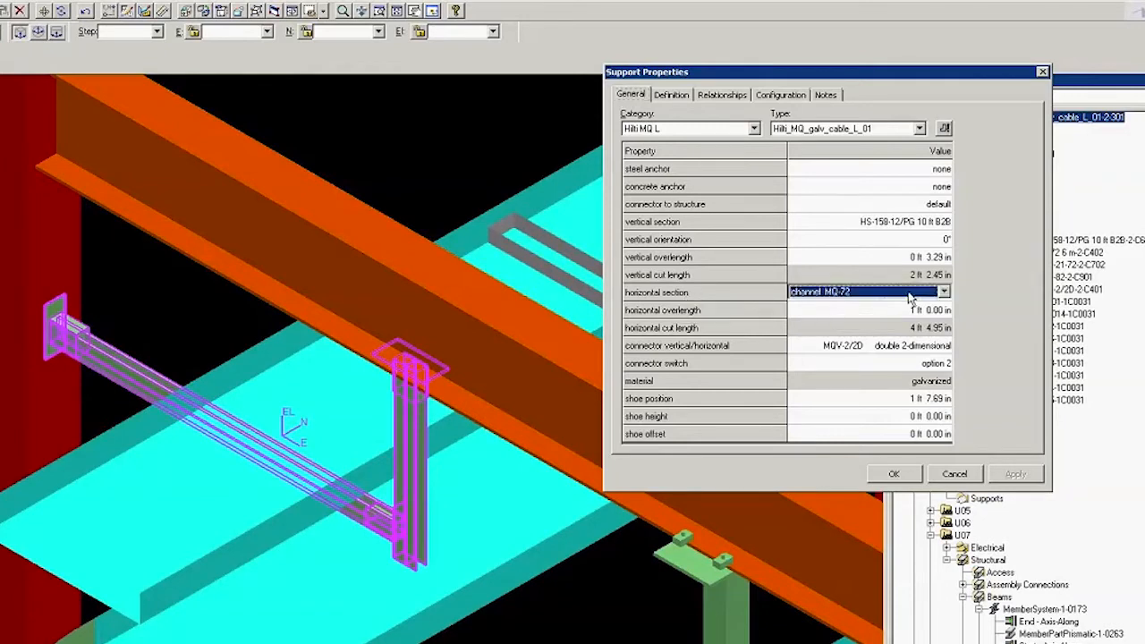
left_click(944, 292)
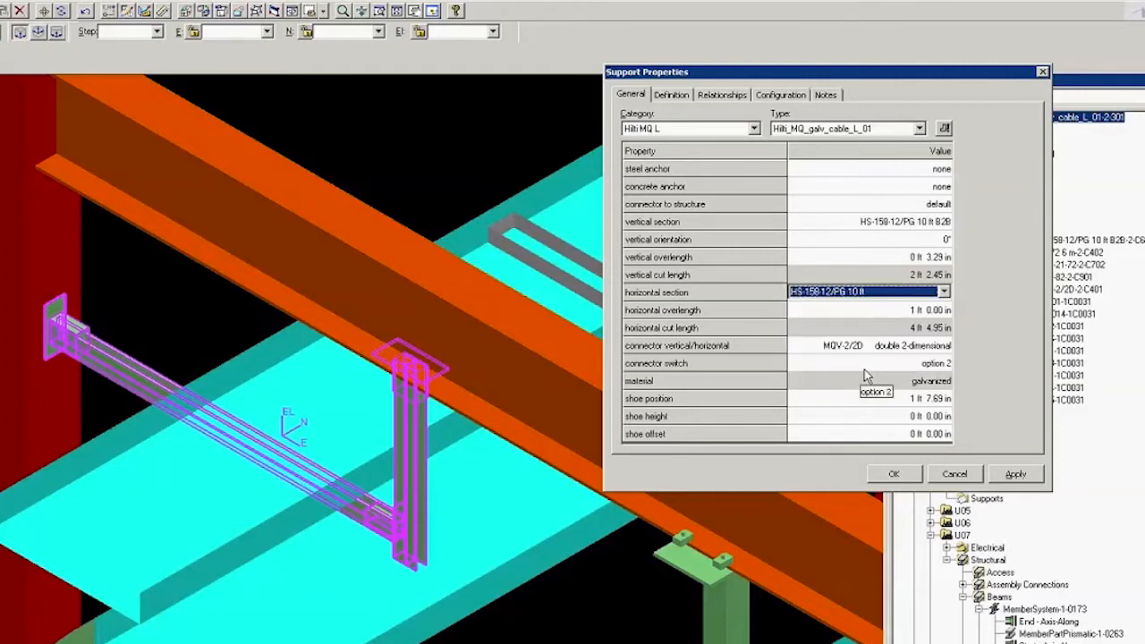
left_click(1016, 475)
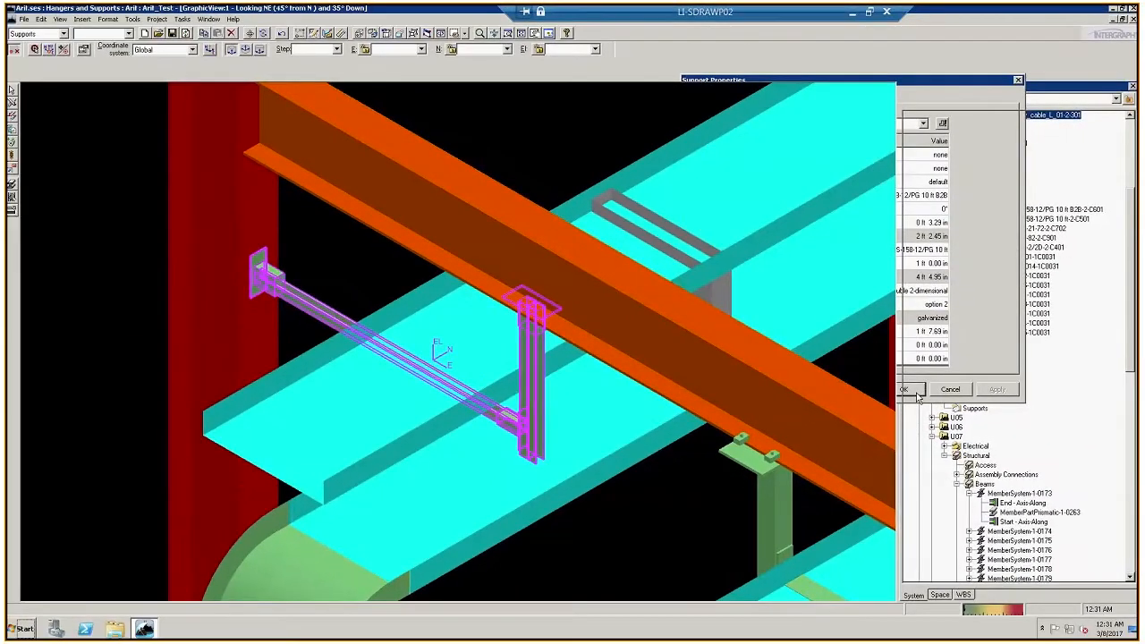
- Close properties, inspect parts with the Support Component filter, then return the filter to Support
left_click(905, 390)
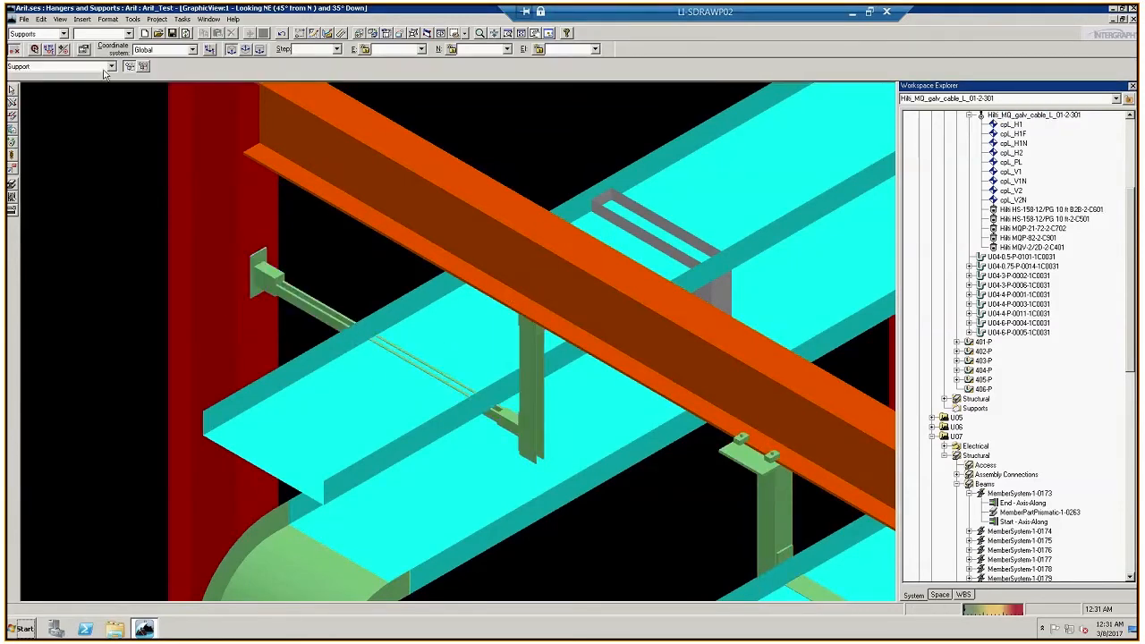
left_click(111, 66)
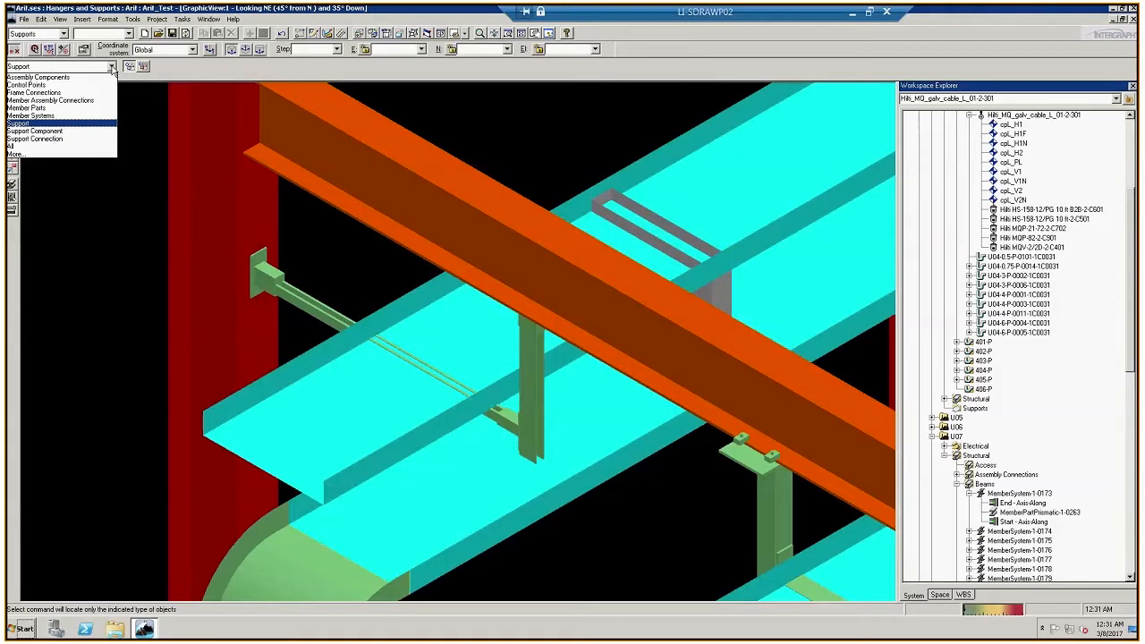
mouse_move(36, 132)
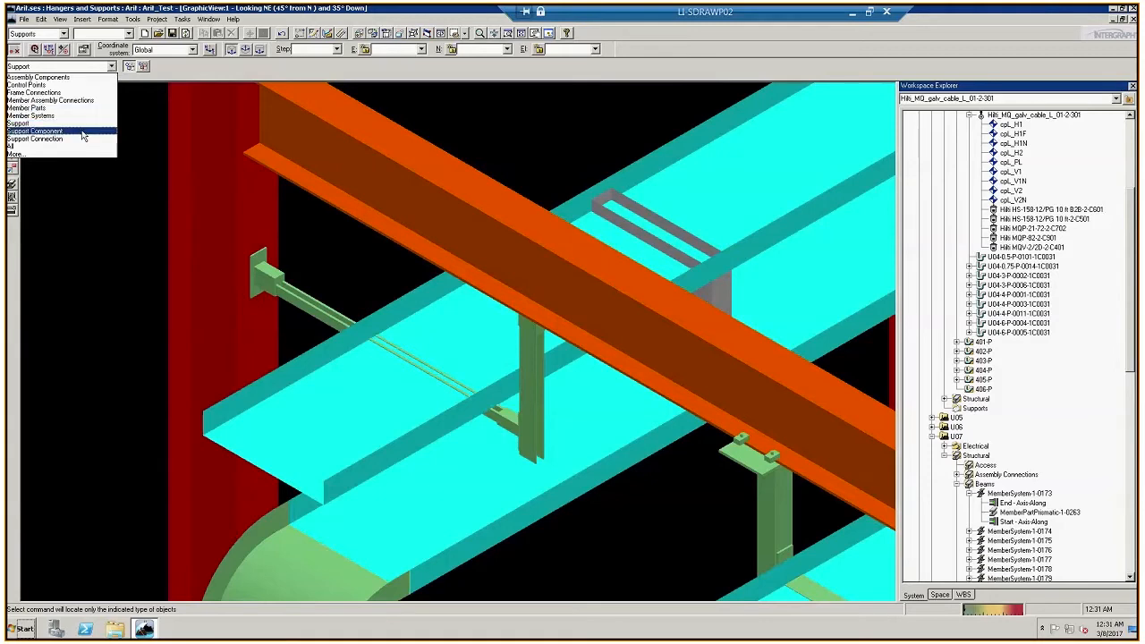
left_click(34, 132)
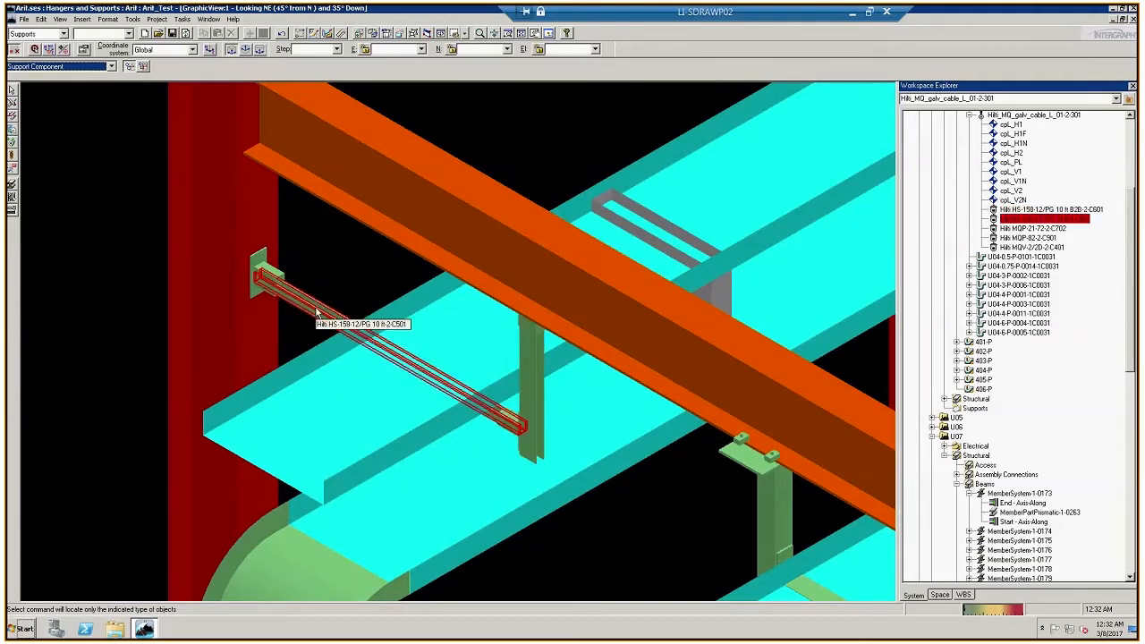
mouse_move(215, 260)
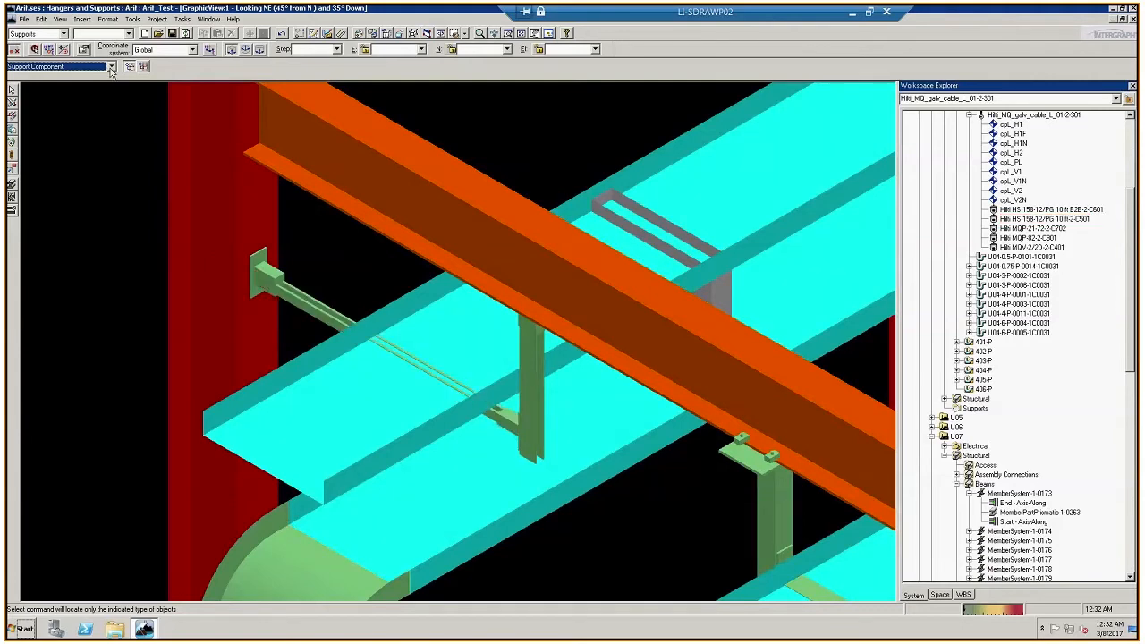
left_click(111, 66)
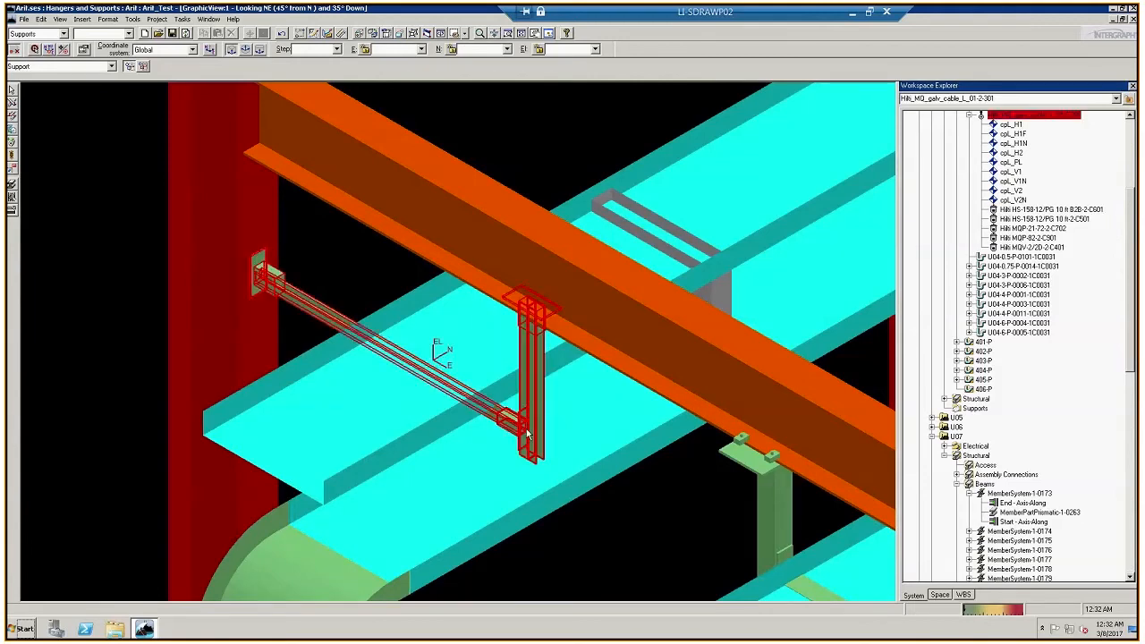
- In the Hilti MQ bracing category, set the bracing direction to 180° and apply
right_click(523, 429)
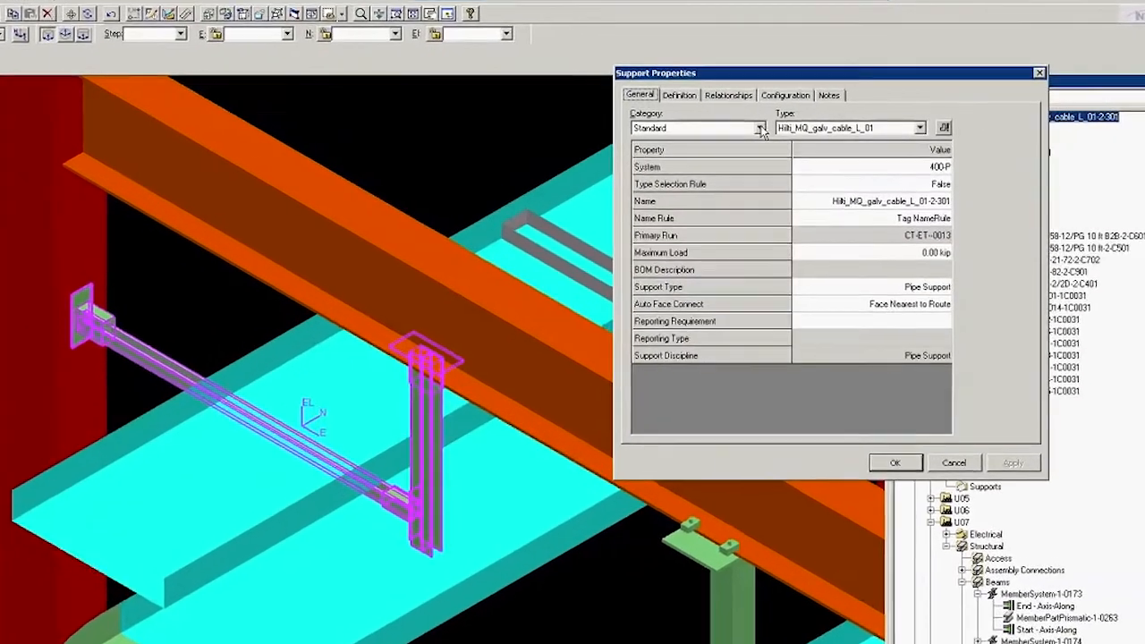
left_click(755, 128)
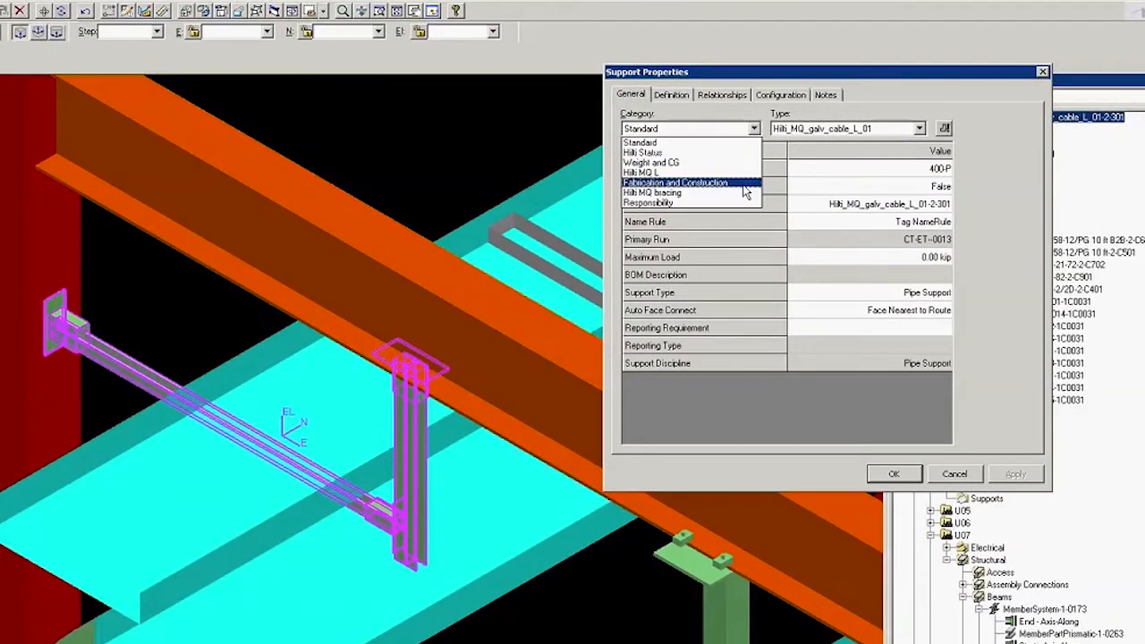
left_click(652, 193)
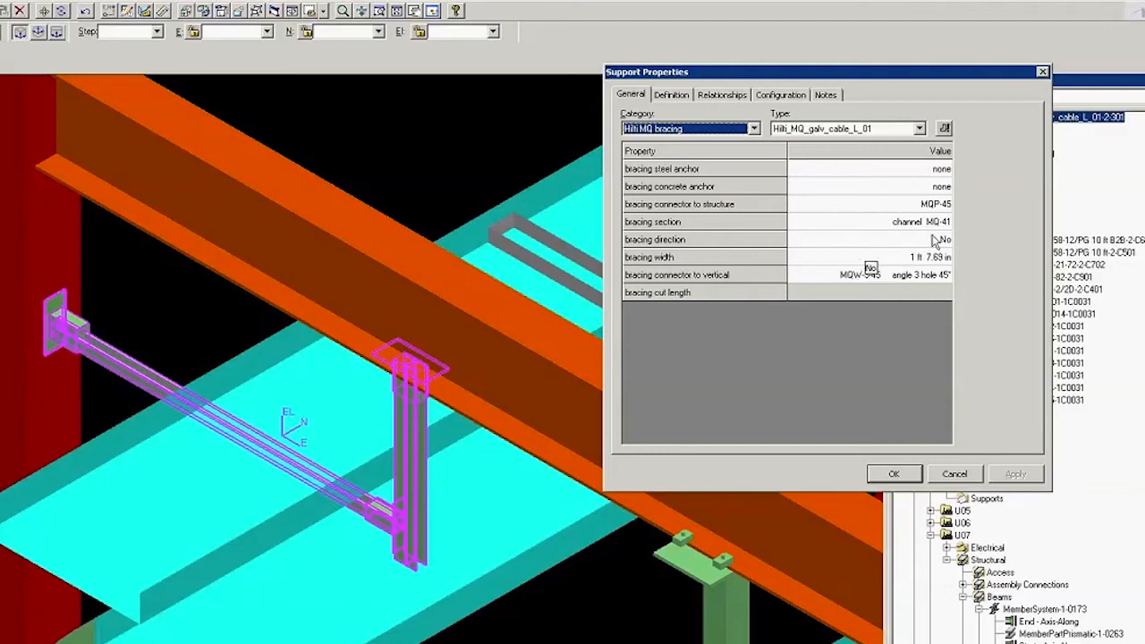
left_click(945, 240)
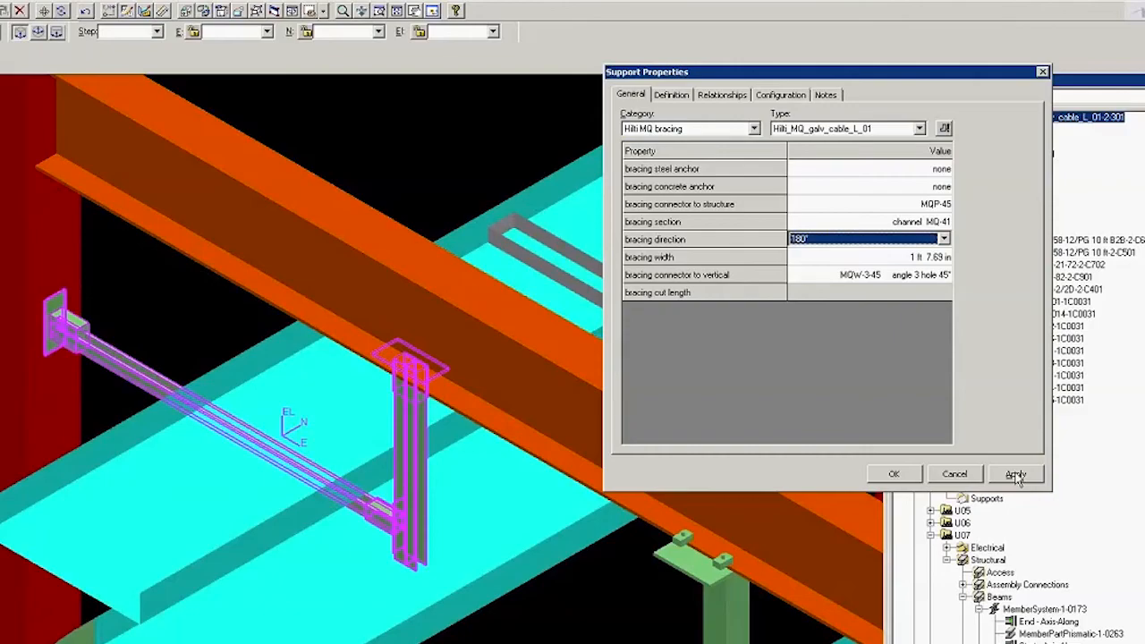
left_click(1017, 474)
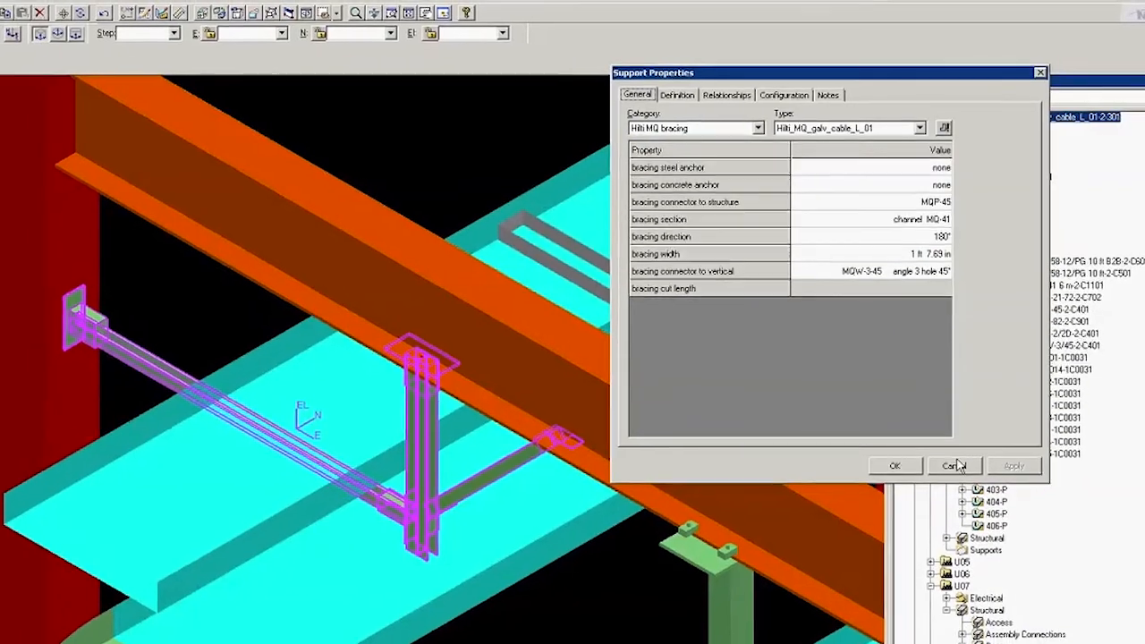